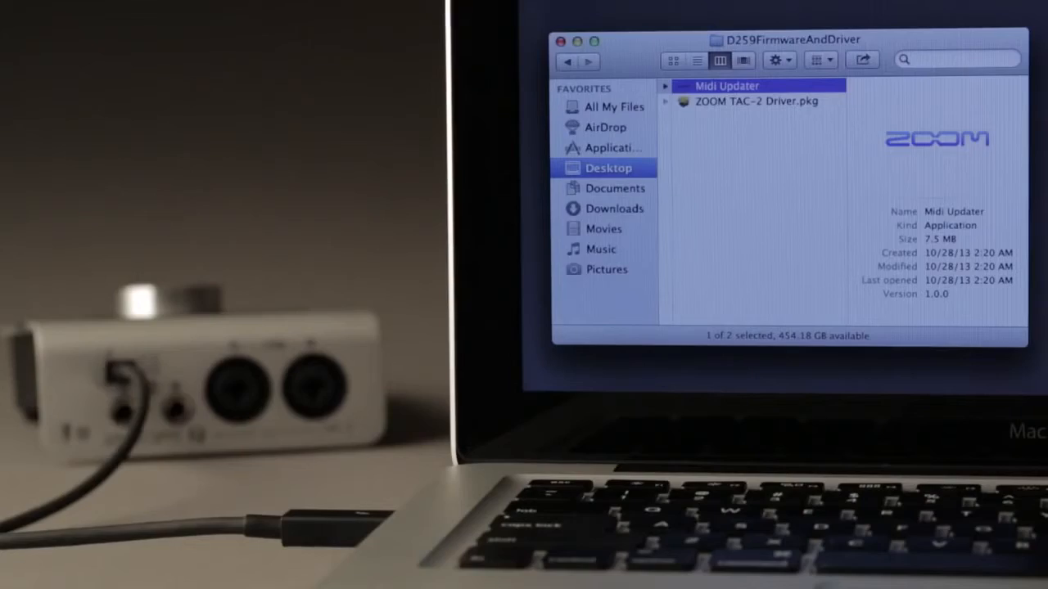
Select the ZOOM TAC-2 Driver.pkg installer in the 0259FirmwareAndDriver folder to preview it
left_click(756, 101)
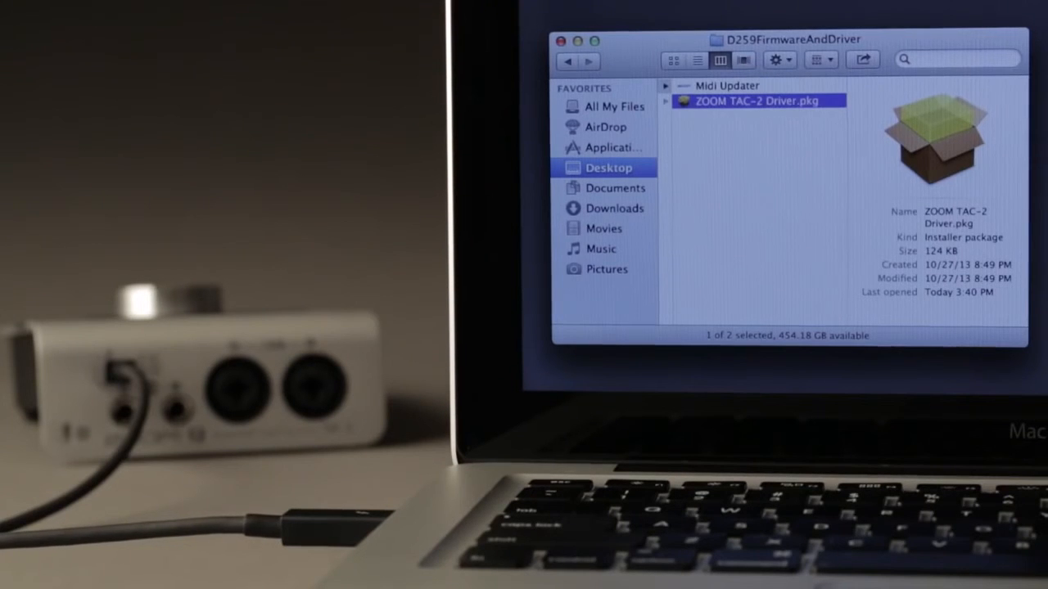